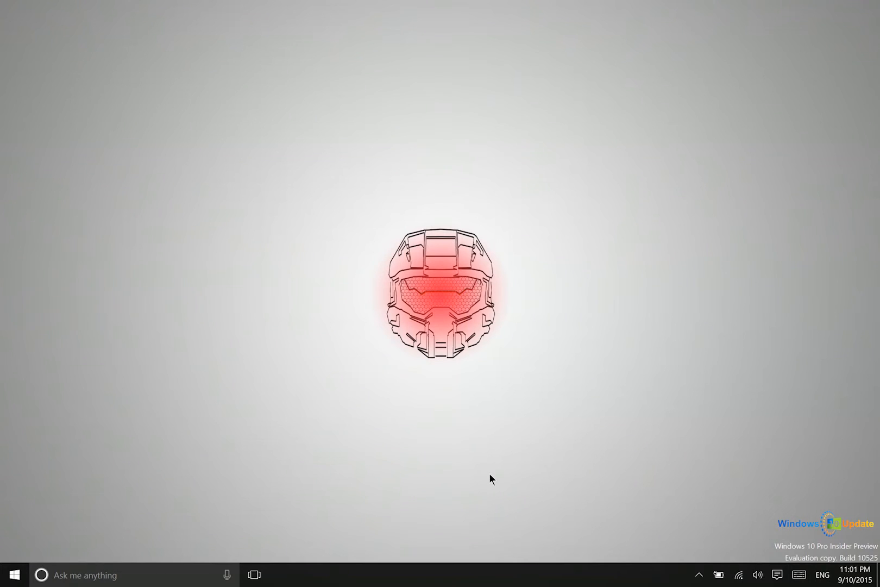
- Check the Action Center for new notifications and close it again
left_click(777, 575)
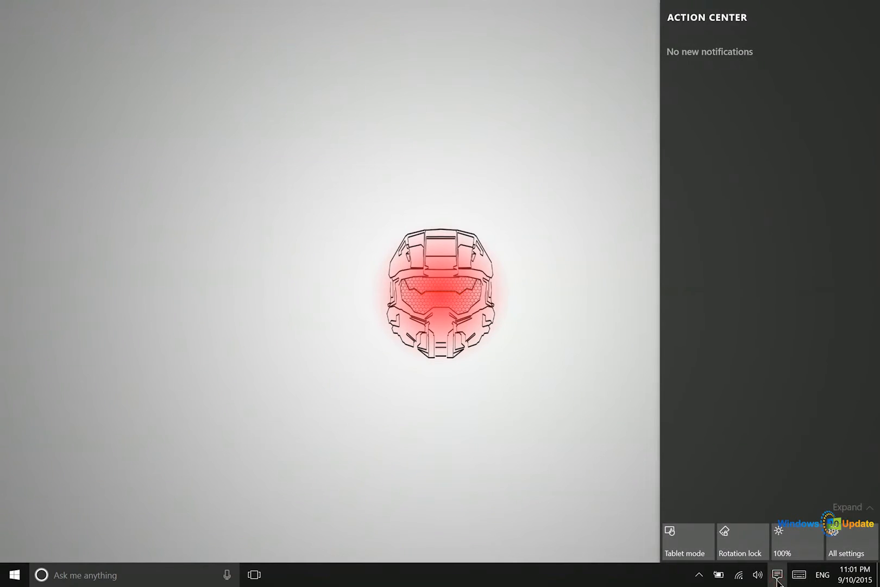
left_click(777, 575)
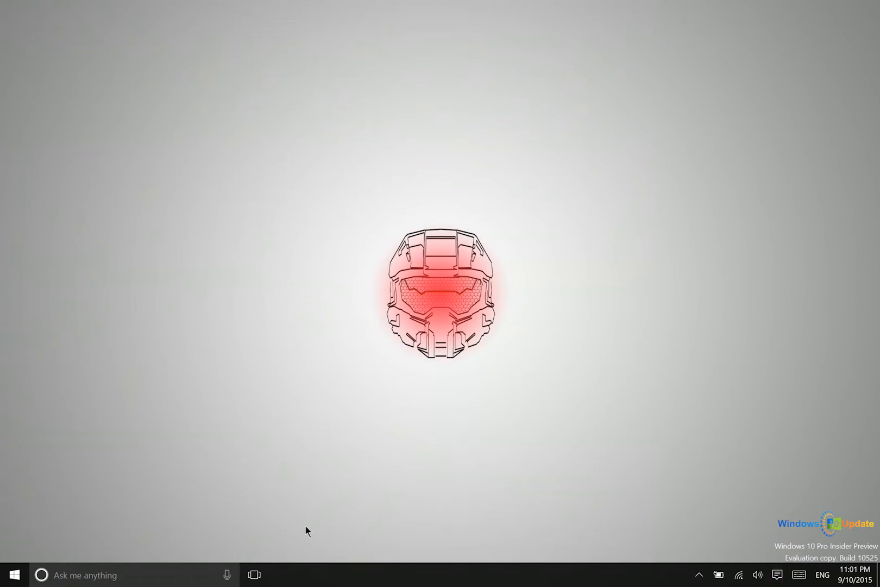
mouse_move(254, 575)
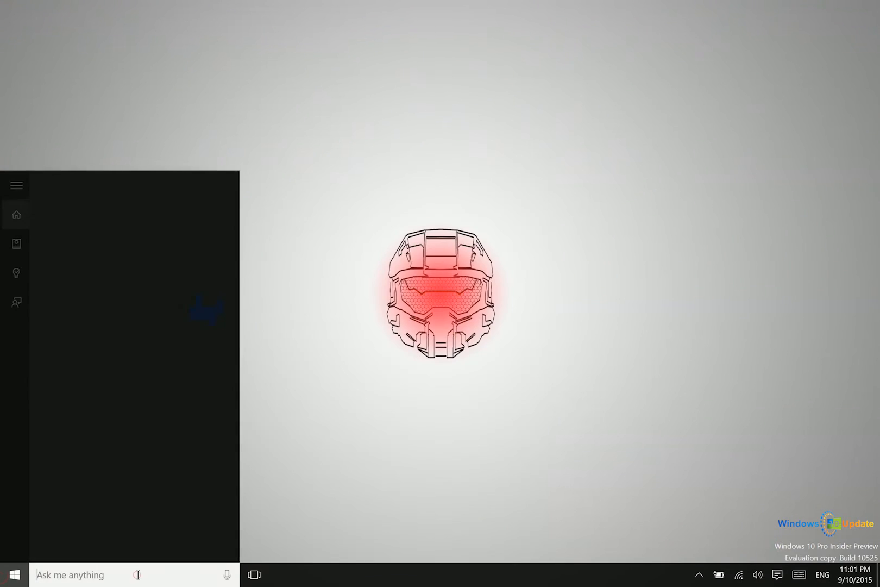
- Search Windows for 'chrome' and launch the Google Chrome desktop app
type("chrome")
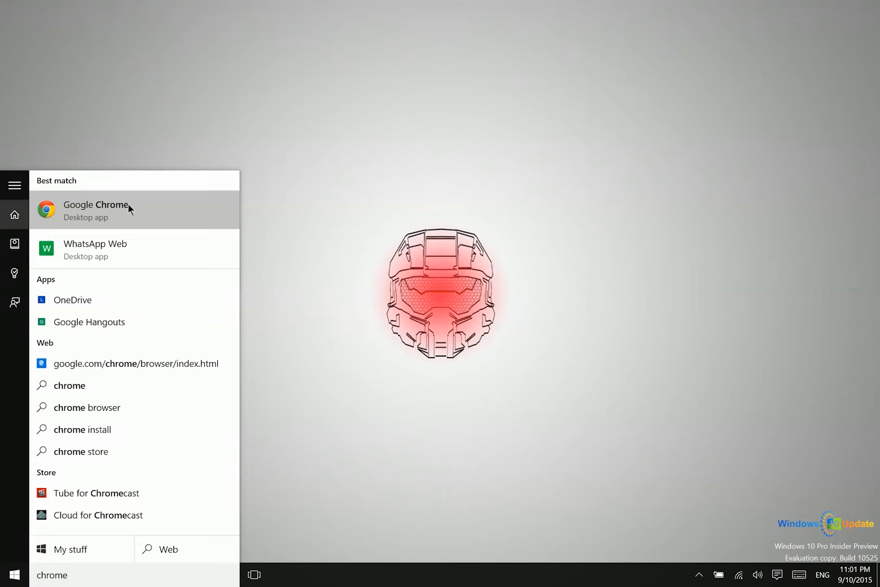
left_click(95, 211)
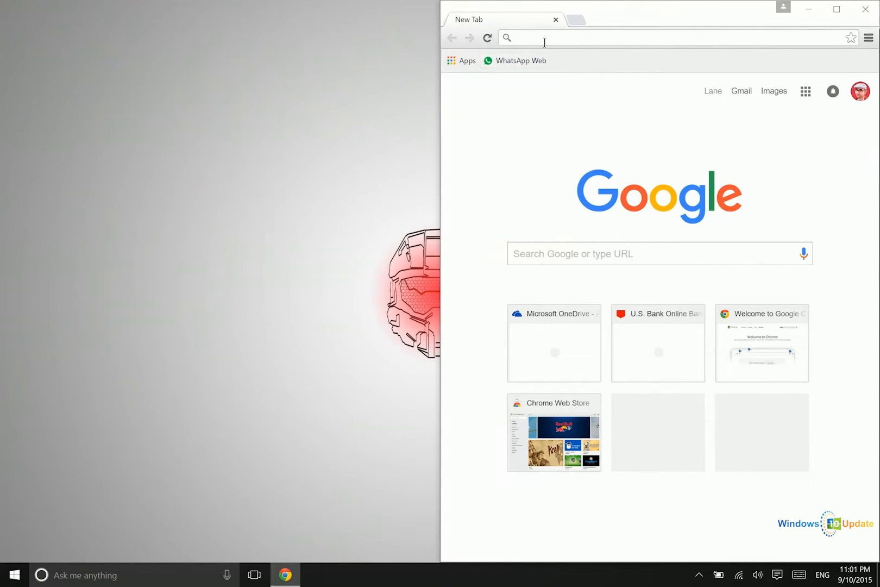
mouse_move(866, 10)
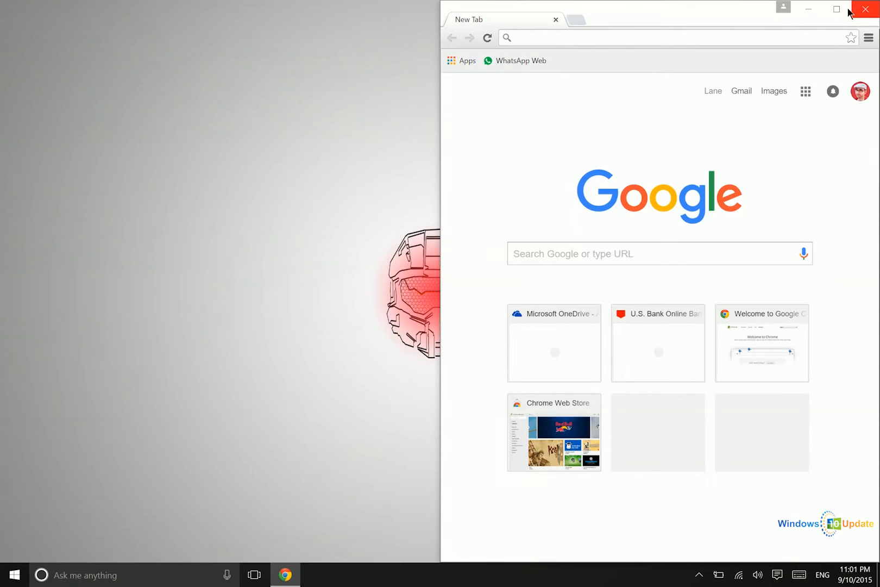
- Maximize Chrome and load icloud.com to reach the iCloud sign-in page
left_click(836, 9)
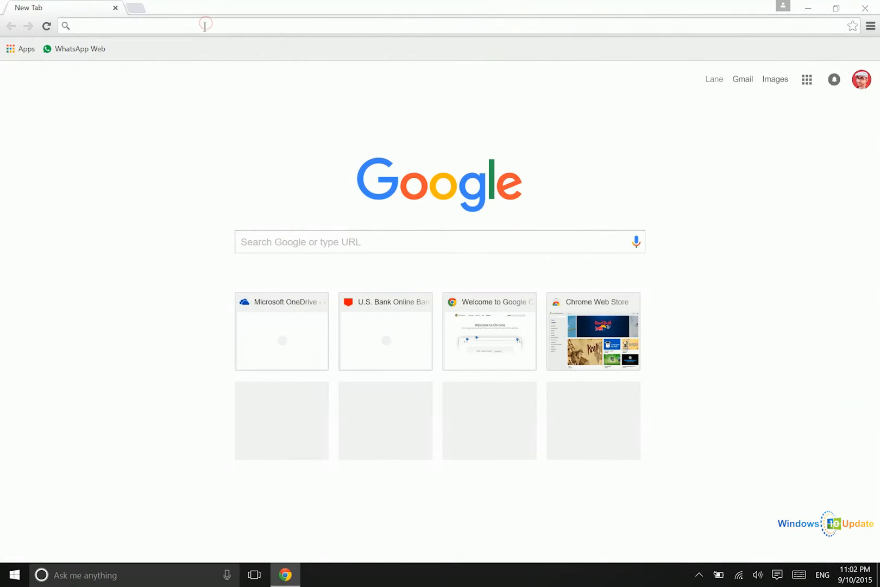
type("icloud.com")
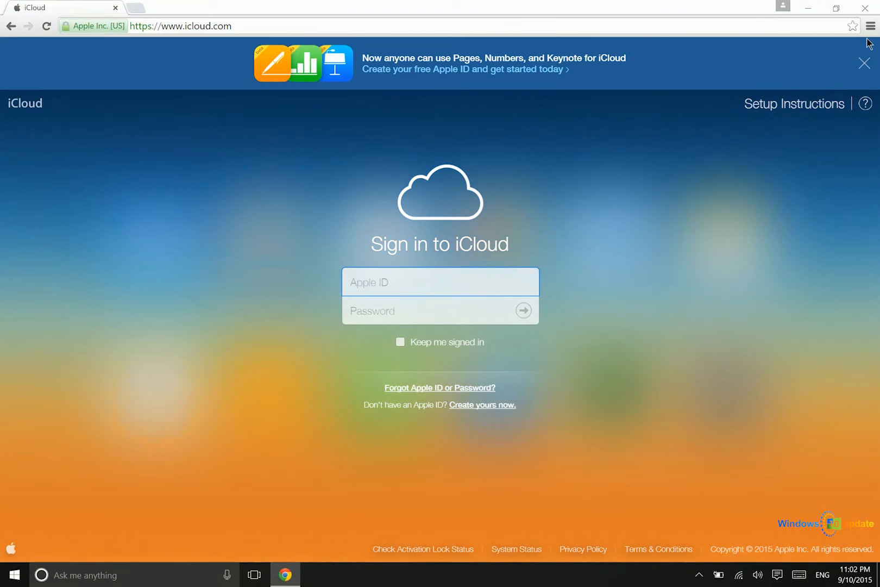
- Add the iCloud page to the taskbar via More tools, named 'iCloud' and opening as a window
left_click(870, 26)
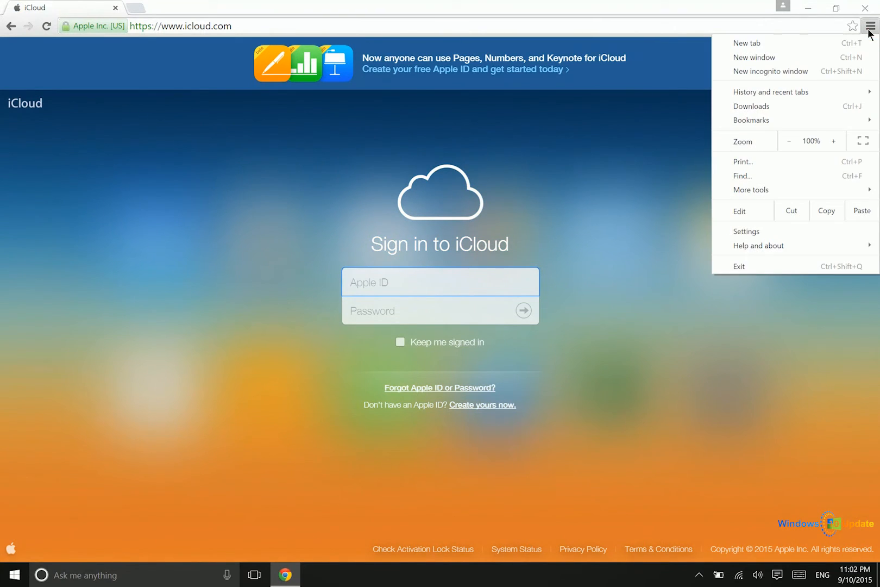
left_click(439, 281)
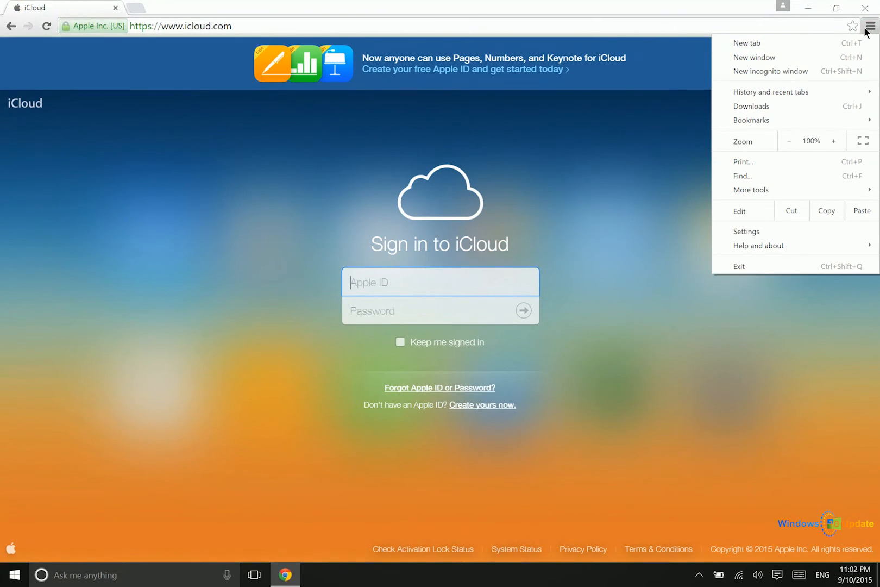
mouse_move(752, 119)
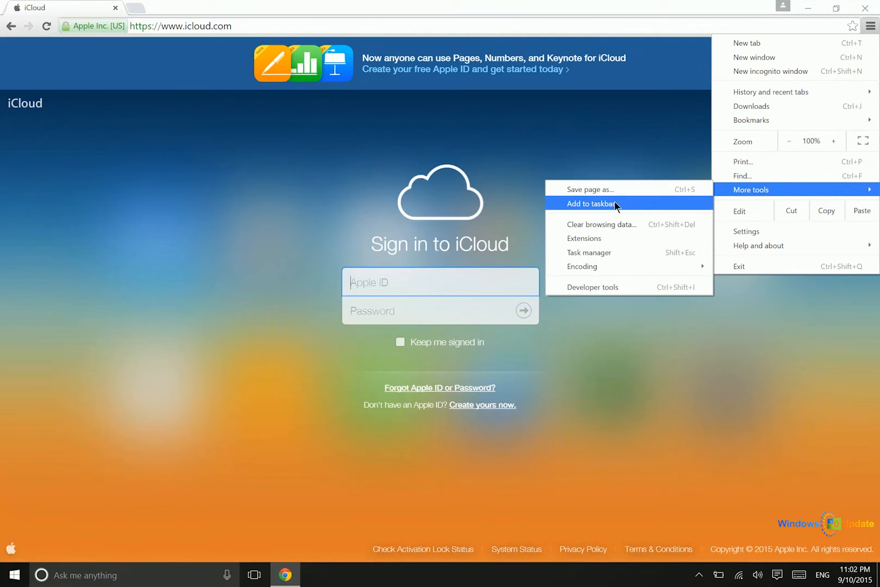
left_click(591, 203)
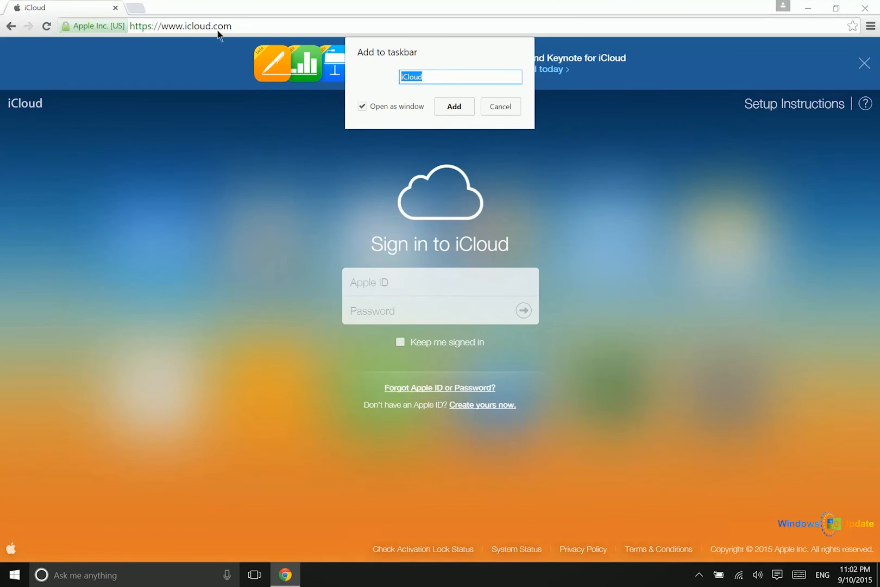
mouse_move(428, 136)
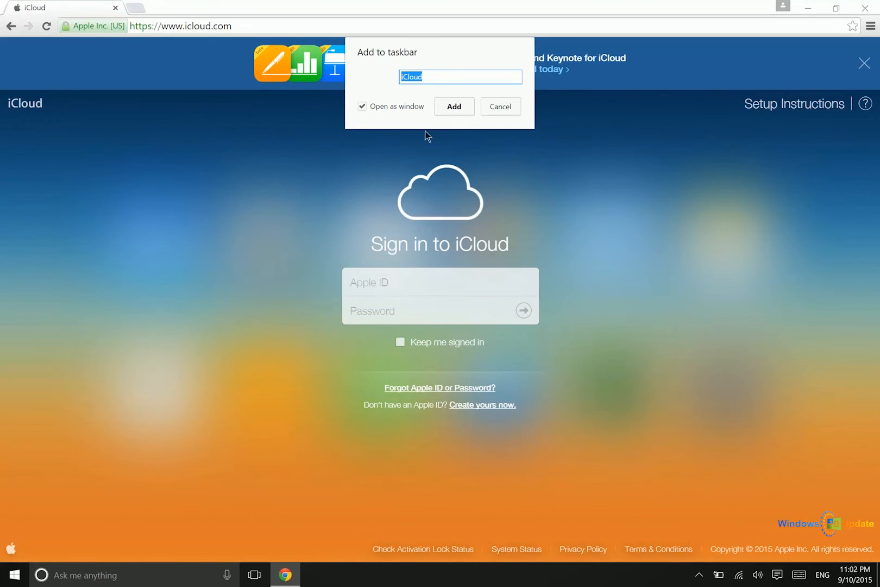
mouse_move(446, 111)
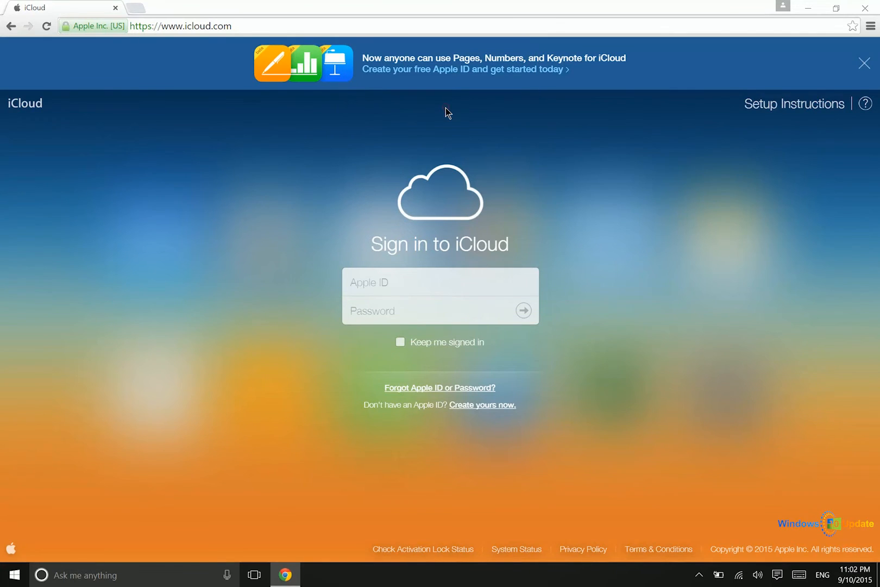
mouse_move(352, 572)
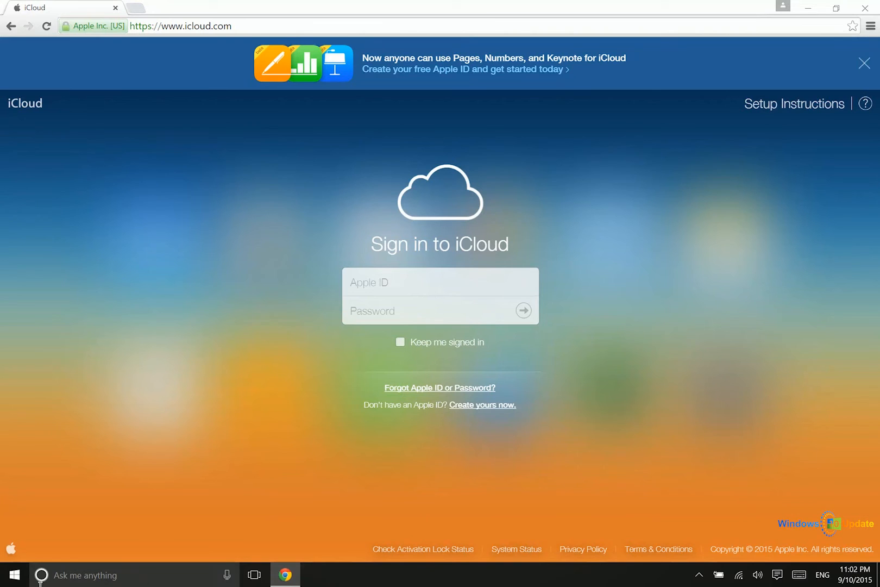
- Pin the recently added iCloud app to Start from the Start menu
left_click(13, 575)
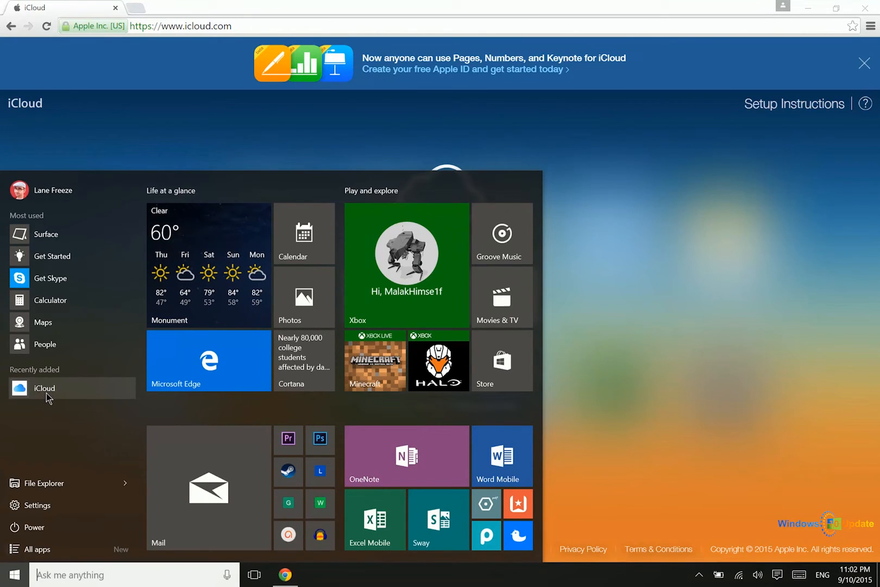
right_click(44, 388)
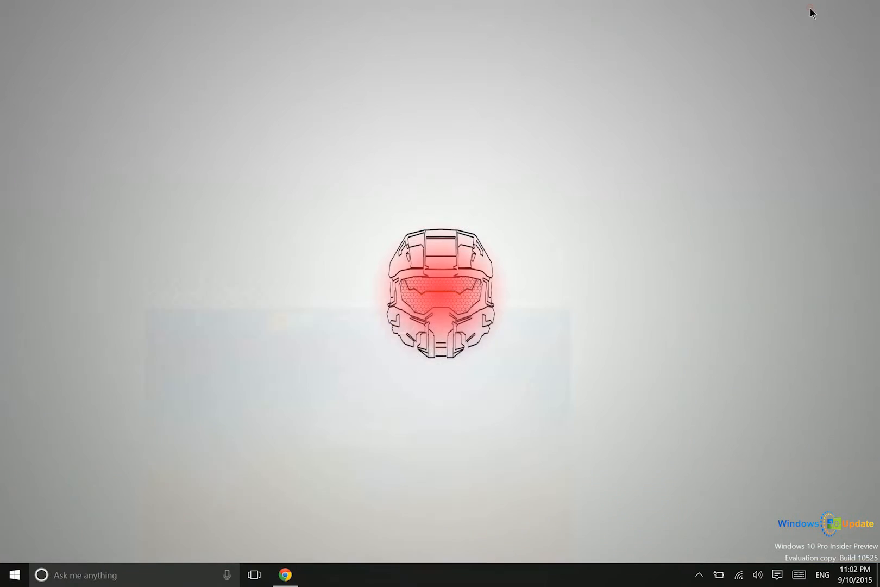
- Launch the iCloud shortcut so the sign-in page opens in its own standalone window
left_click(13, 575)
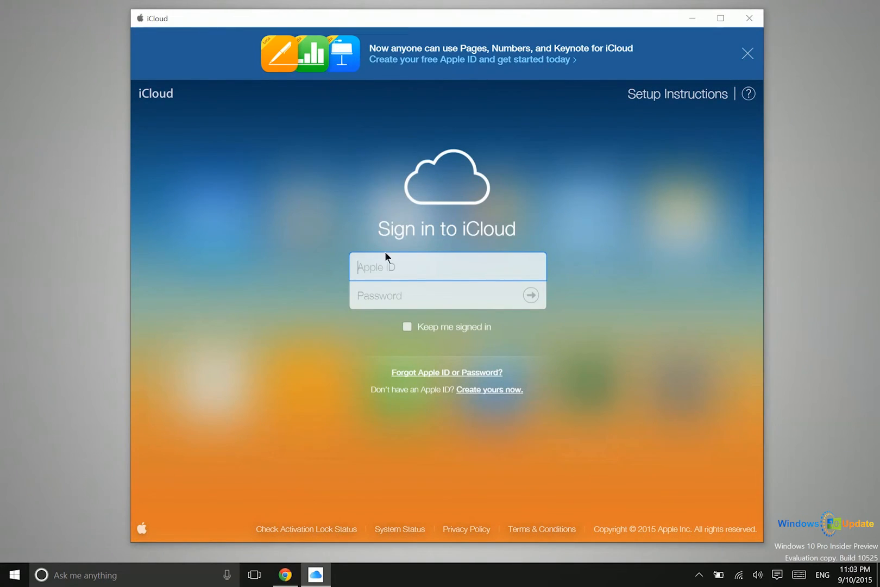
mouse_move(44, 445)
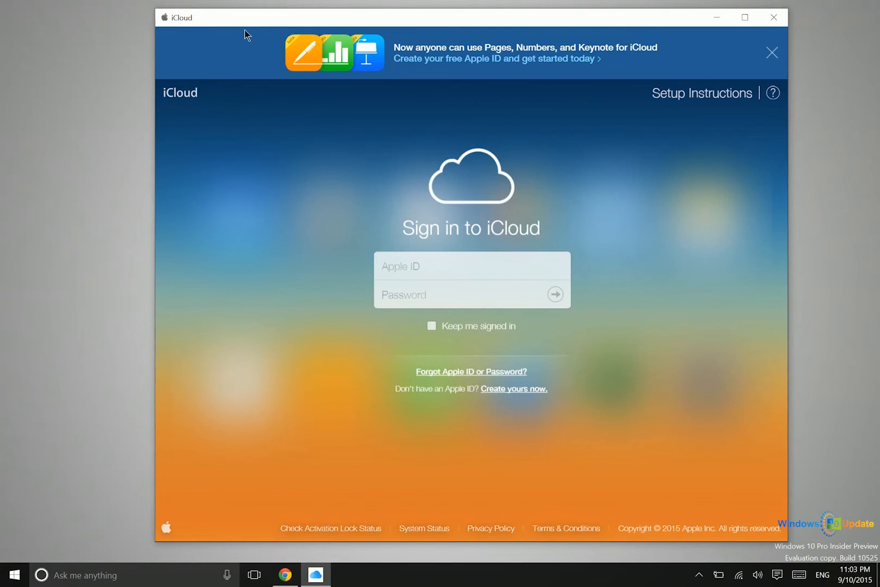
mouse_move(746, 18)
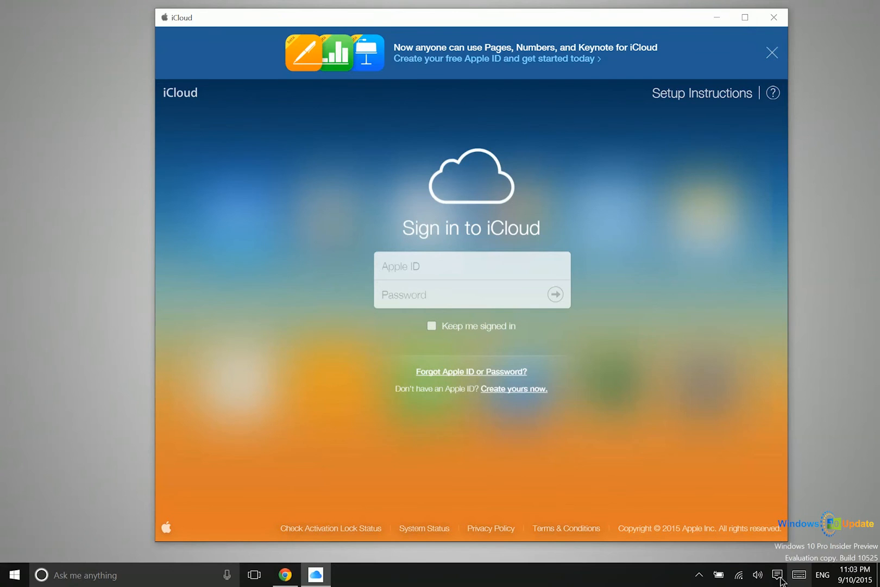
- Toggle tablet mode on and off to see the iCloud window go full-screen and back
left_click(779, 575)
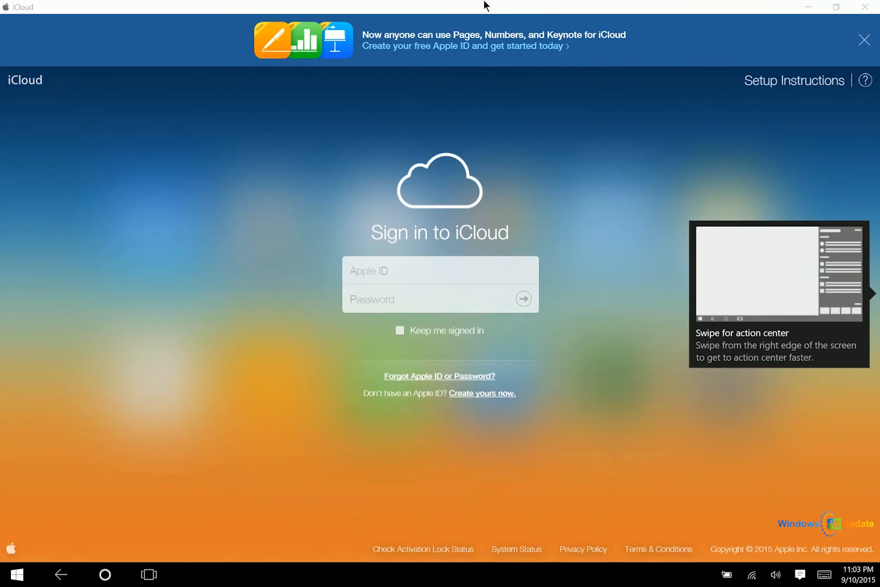
left_click(800, 574)
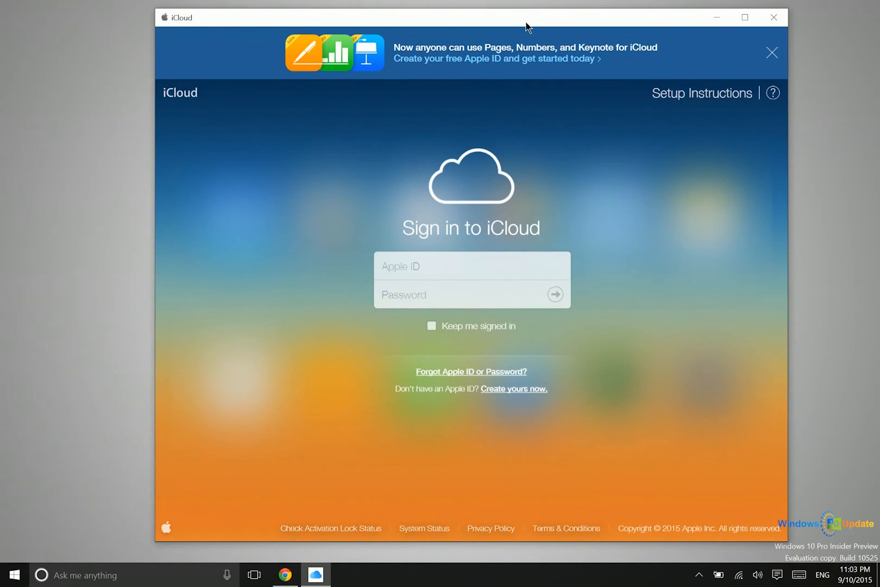
- Switch from Task View to the second virtual desktop showing WhatsApp Web
left_click(254, 575)
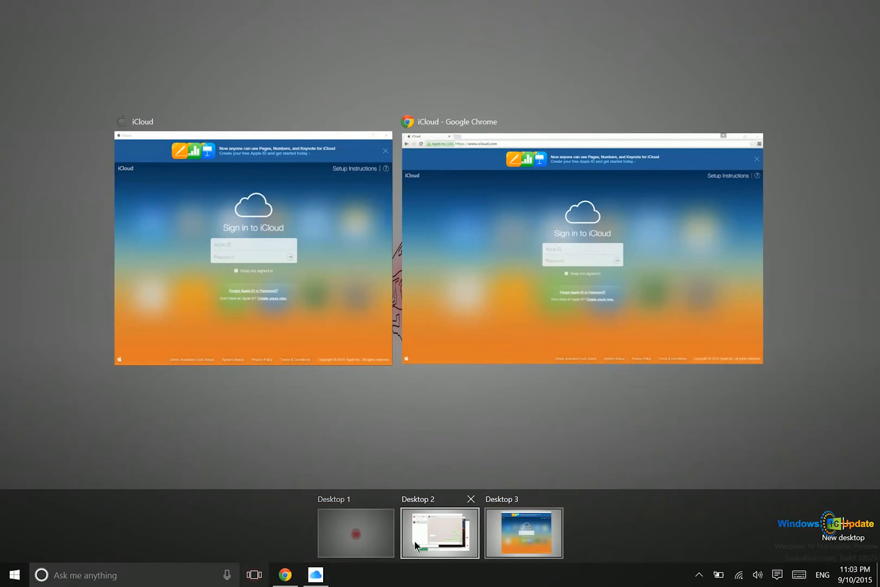
left_click(439, 533)
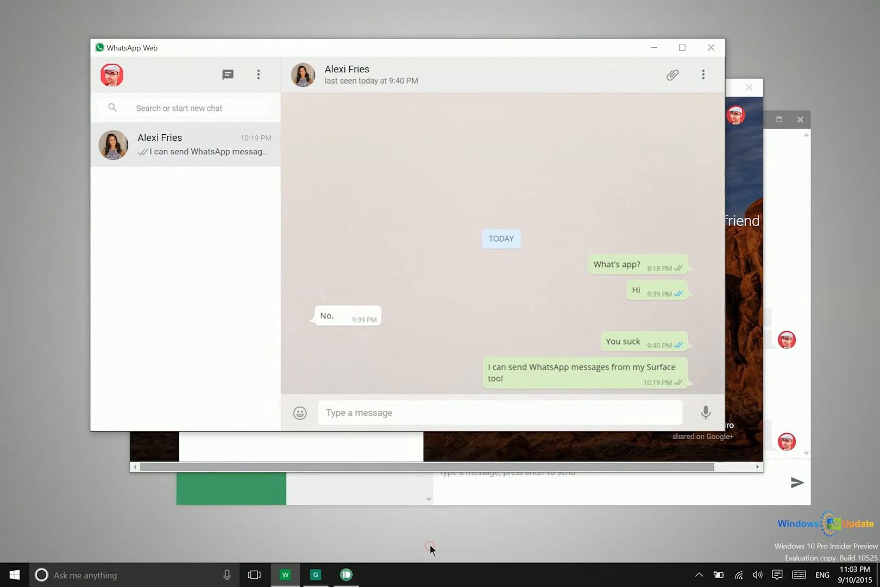